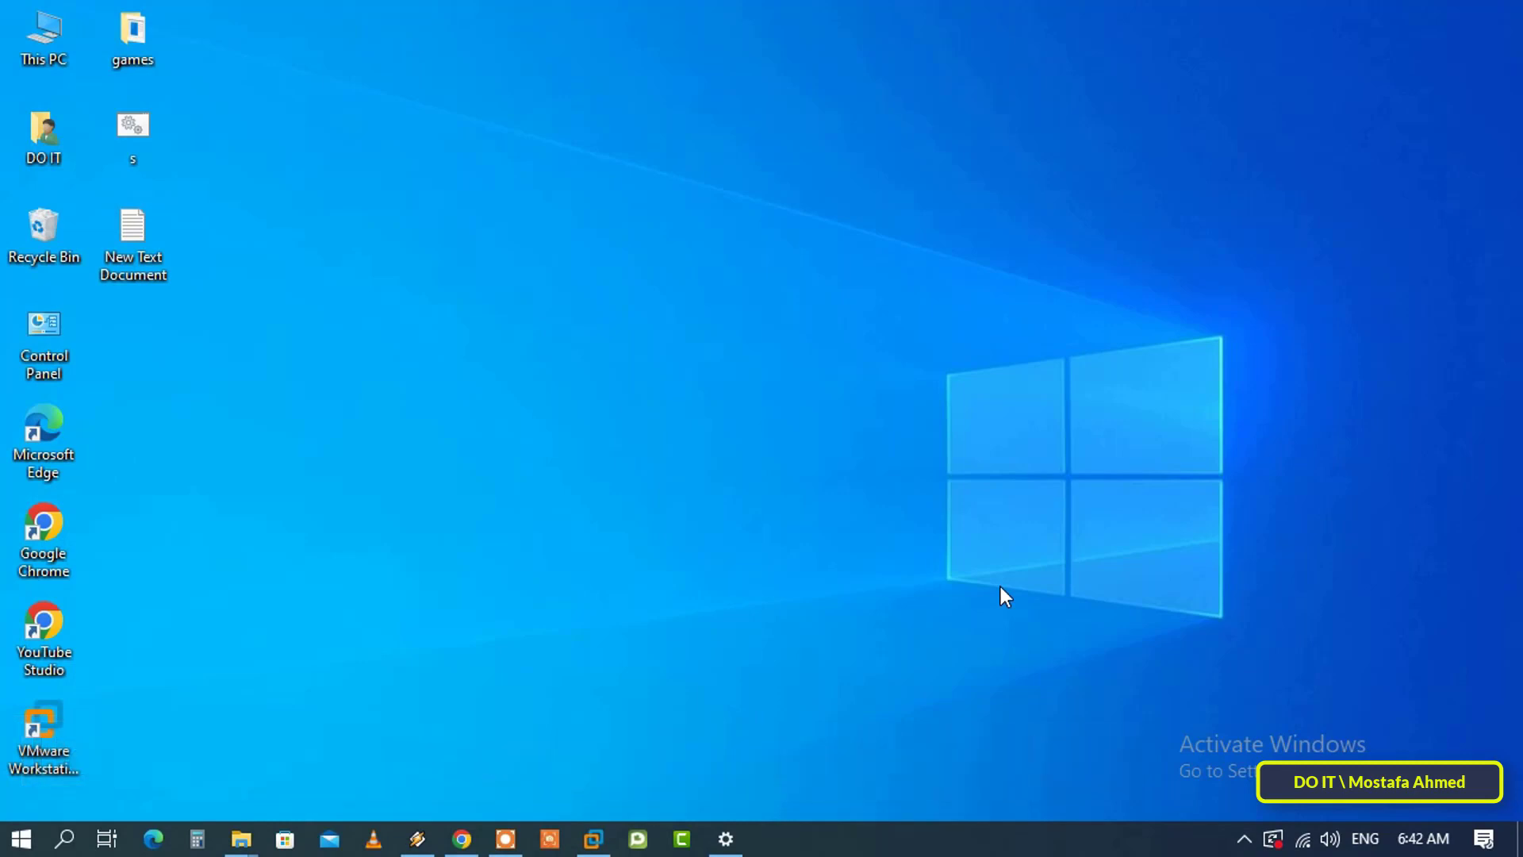
pyautogui.moveTo(608, 837)
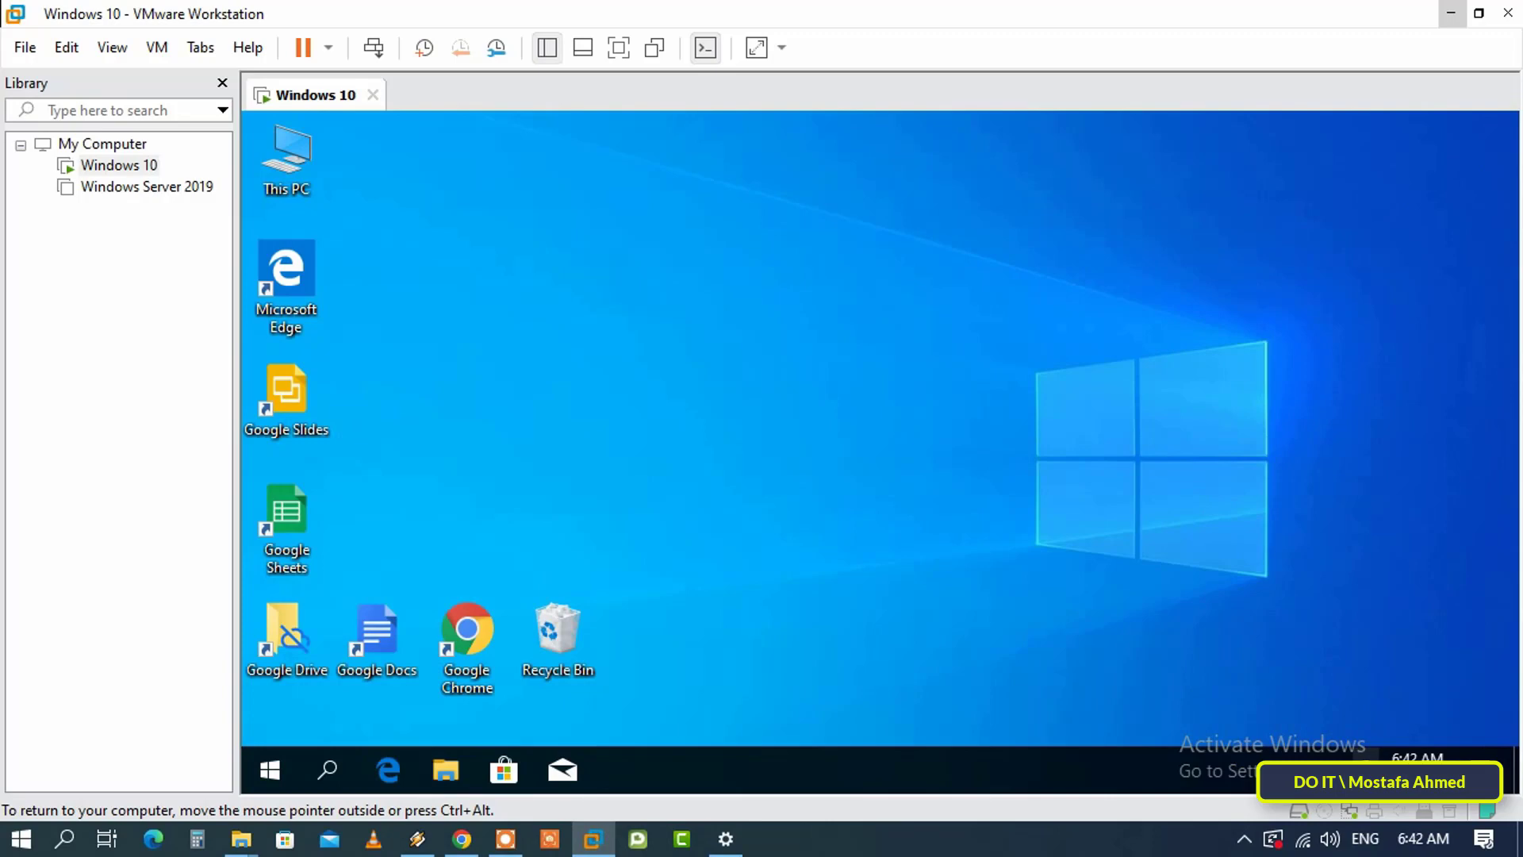
# Inspect the guest's Network Connections, which list only Ethernet0, and return to the Windows 10 VM
pyautogui.click(1304, 837)
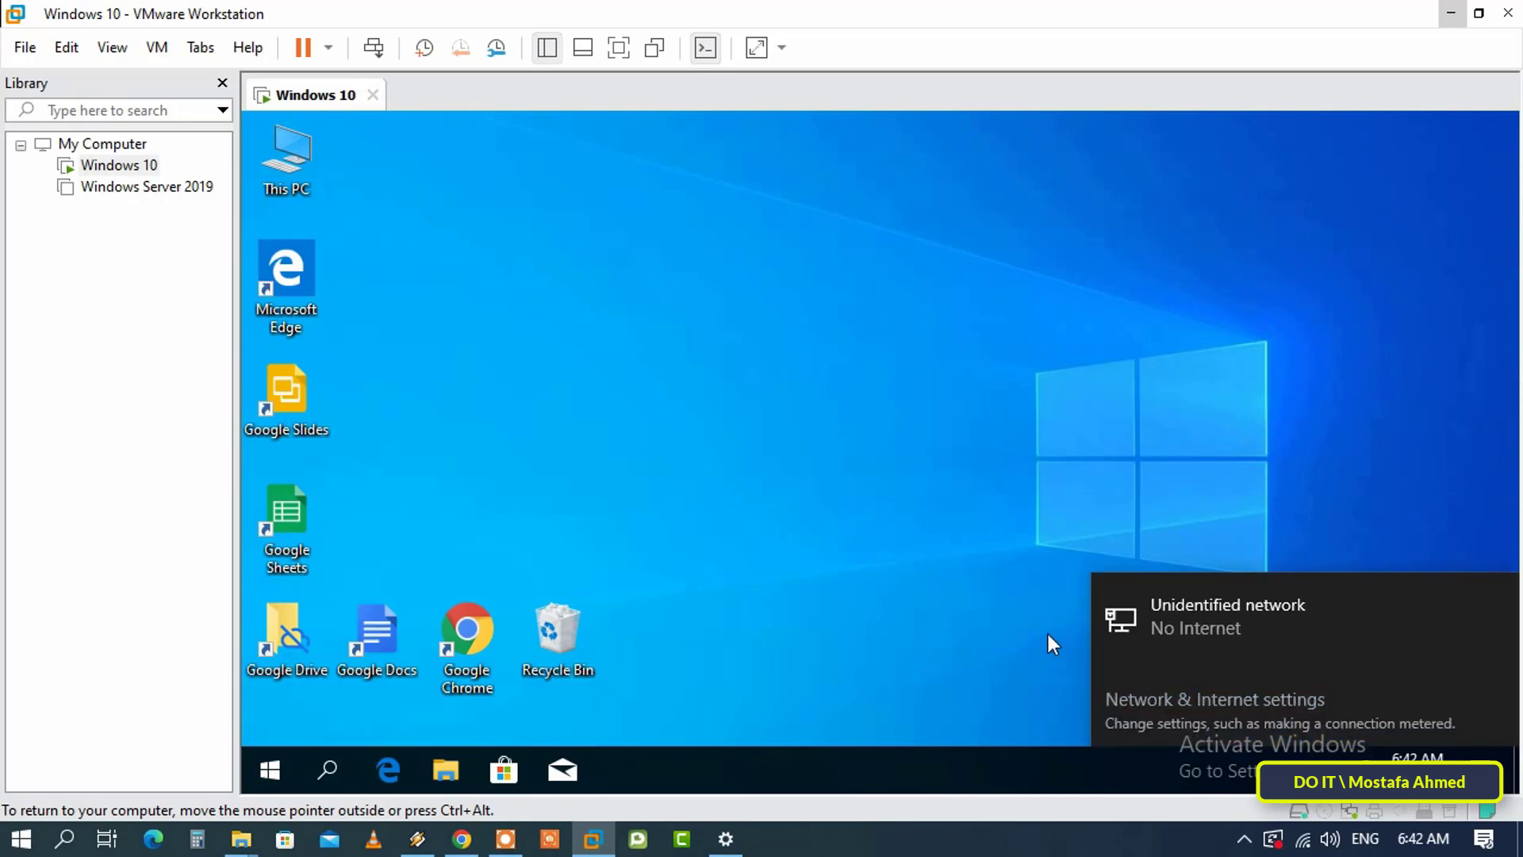
pyautogui.click(1214, 698)
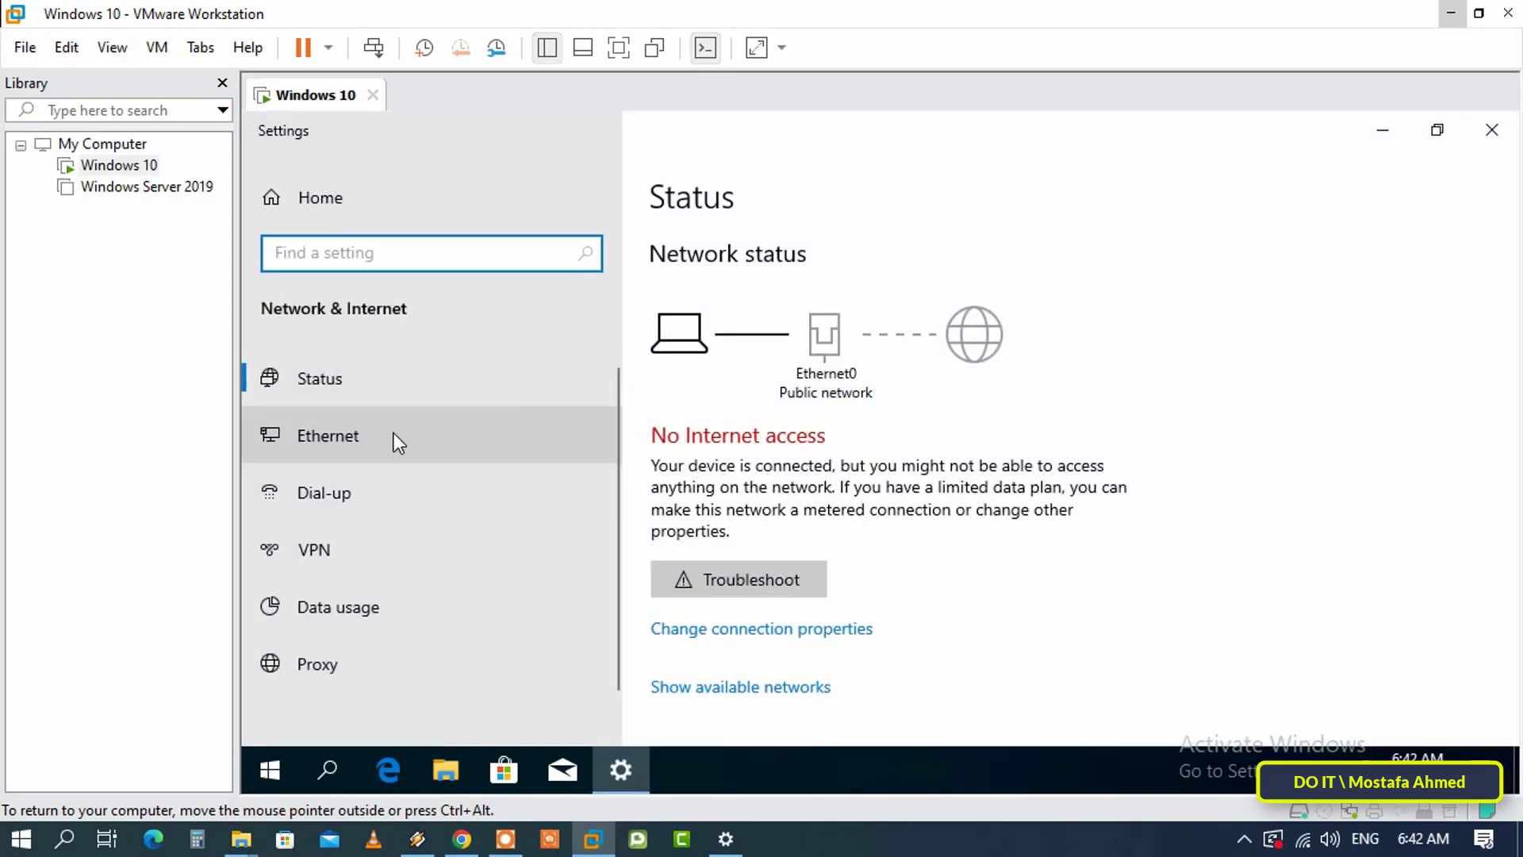
pyautogui.click(327, 435)
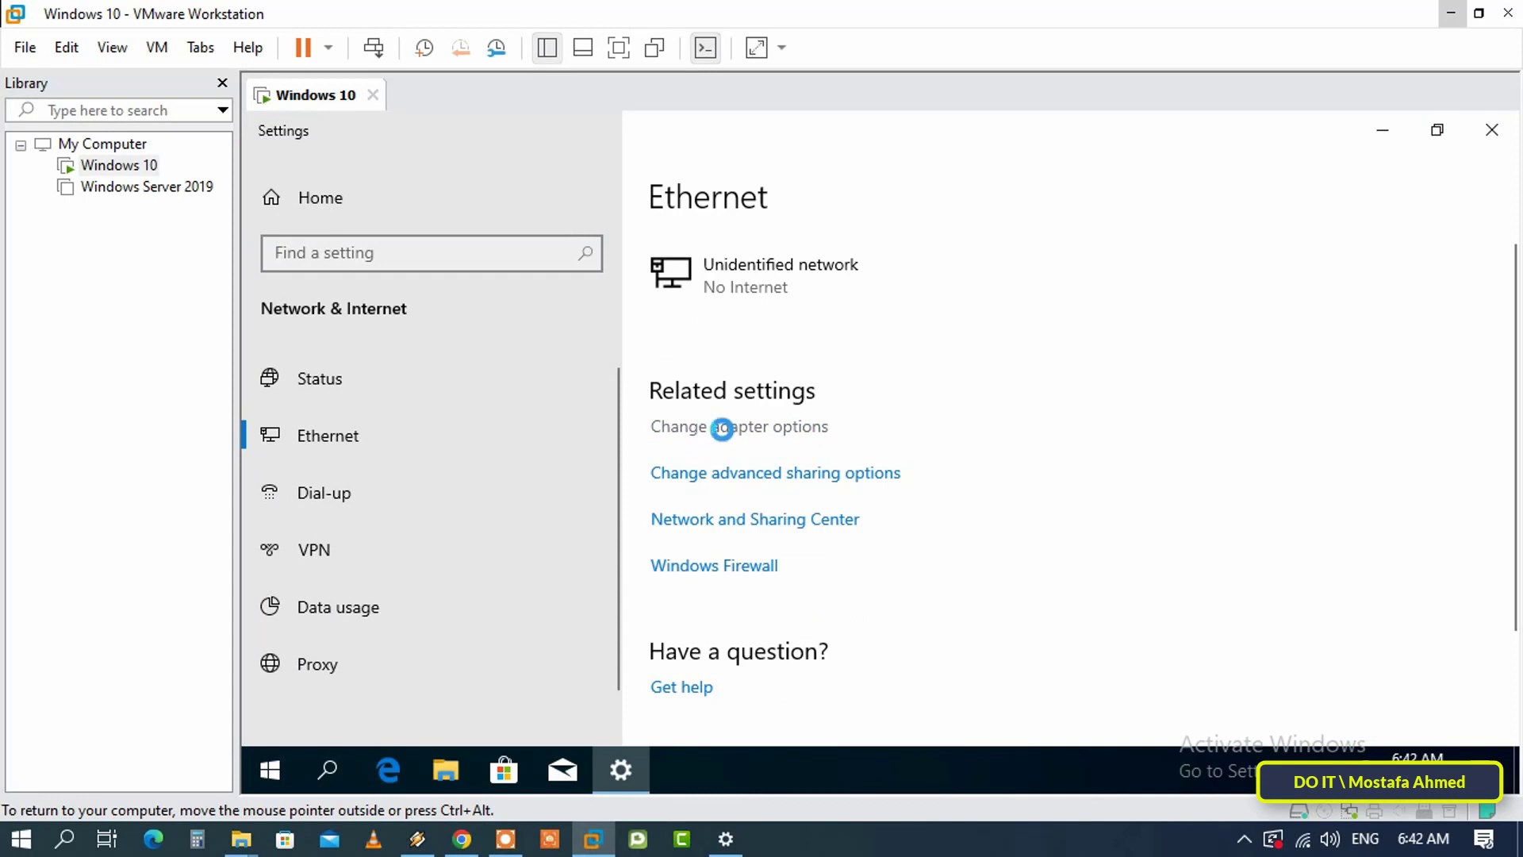
pyautogui.click(737, 427)
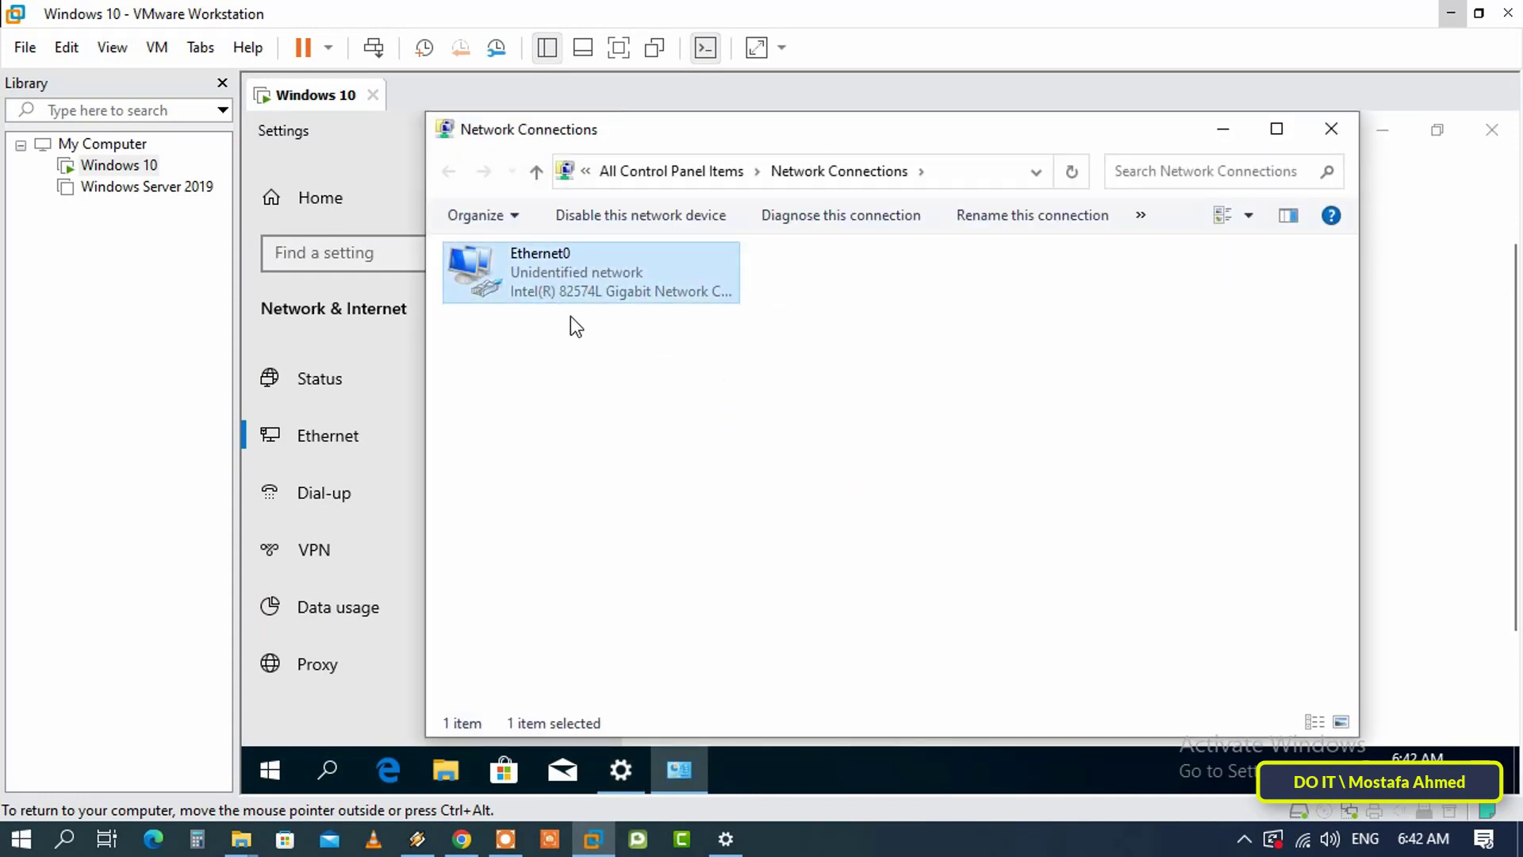
pyautogui.click(1330, 128)
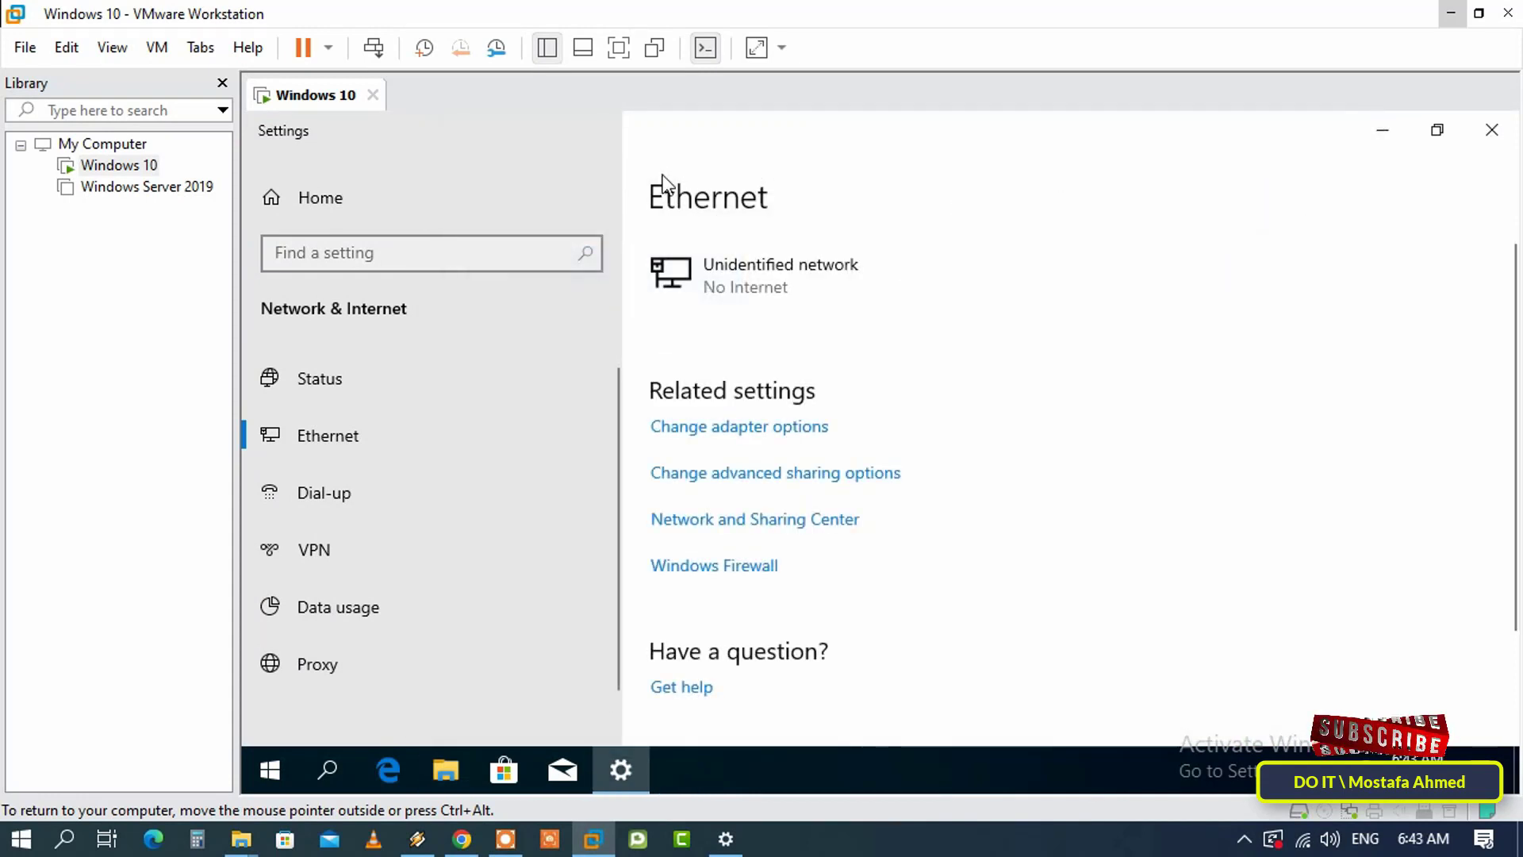
pyautogui.click(120, 163)
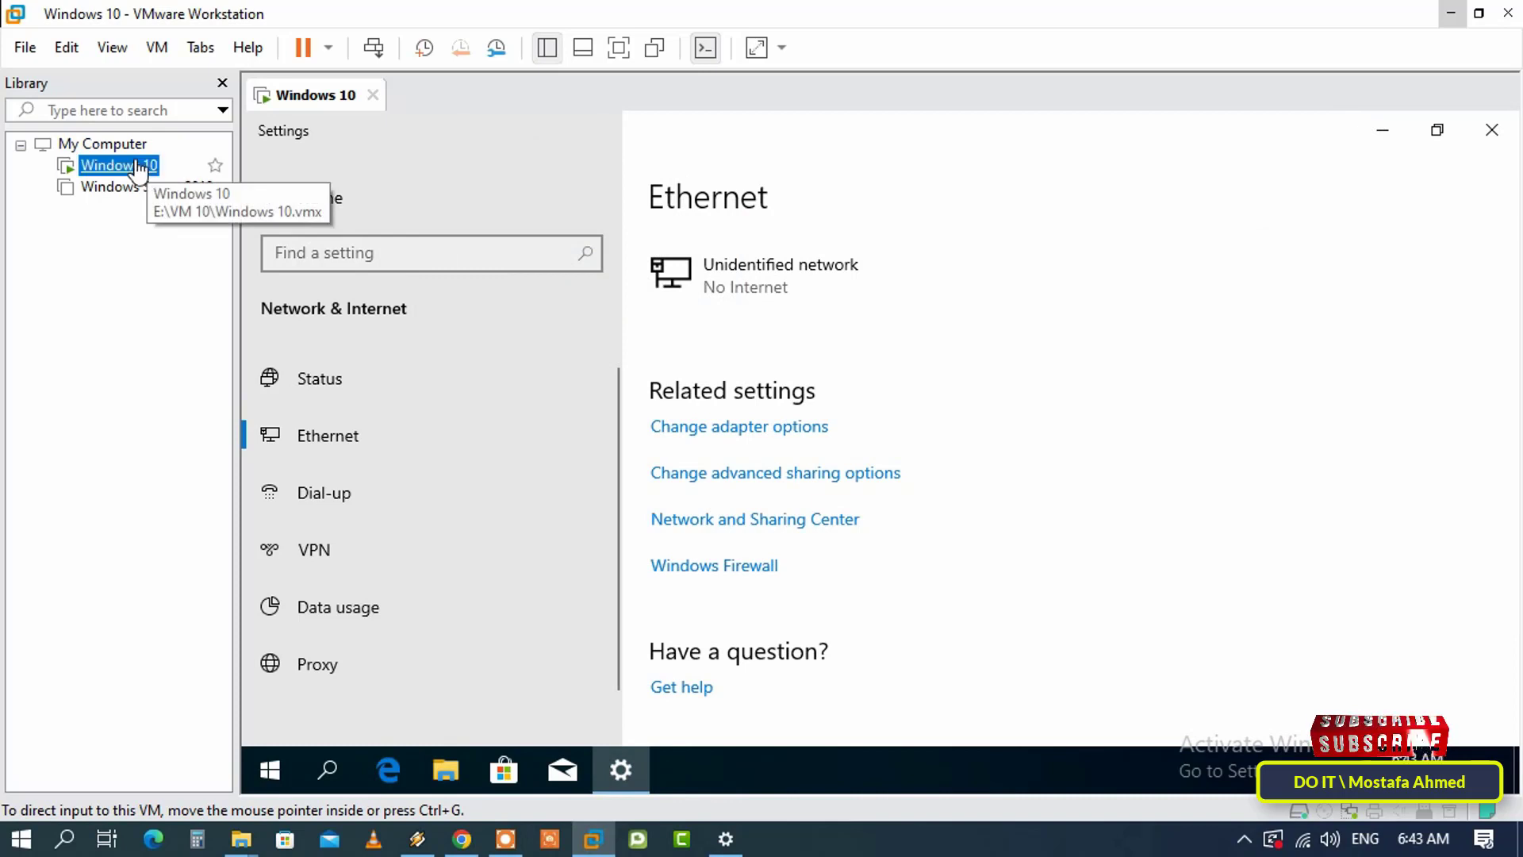
# Add a Network Adapter to the Windows 10 VM's hardware from its Settings dialog
pyautogui.rightClick(110, 165)
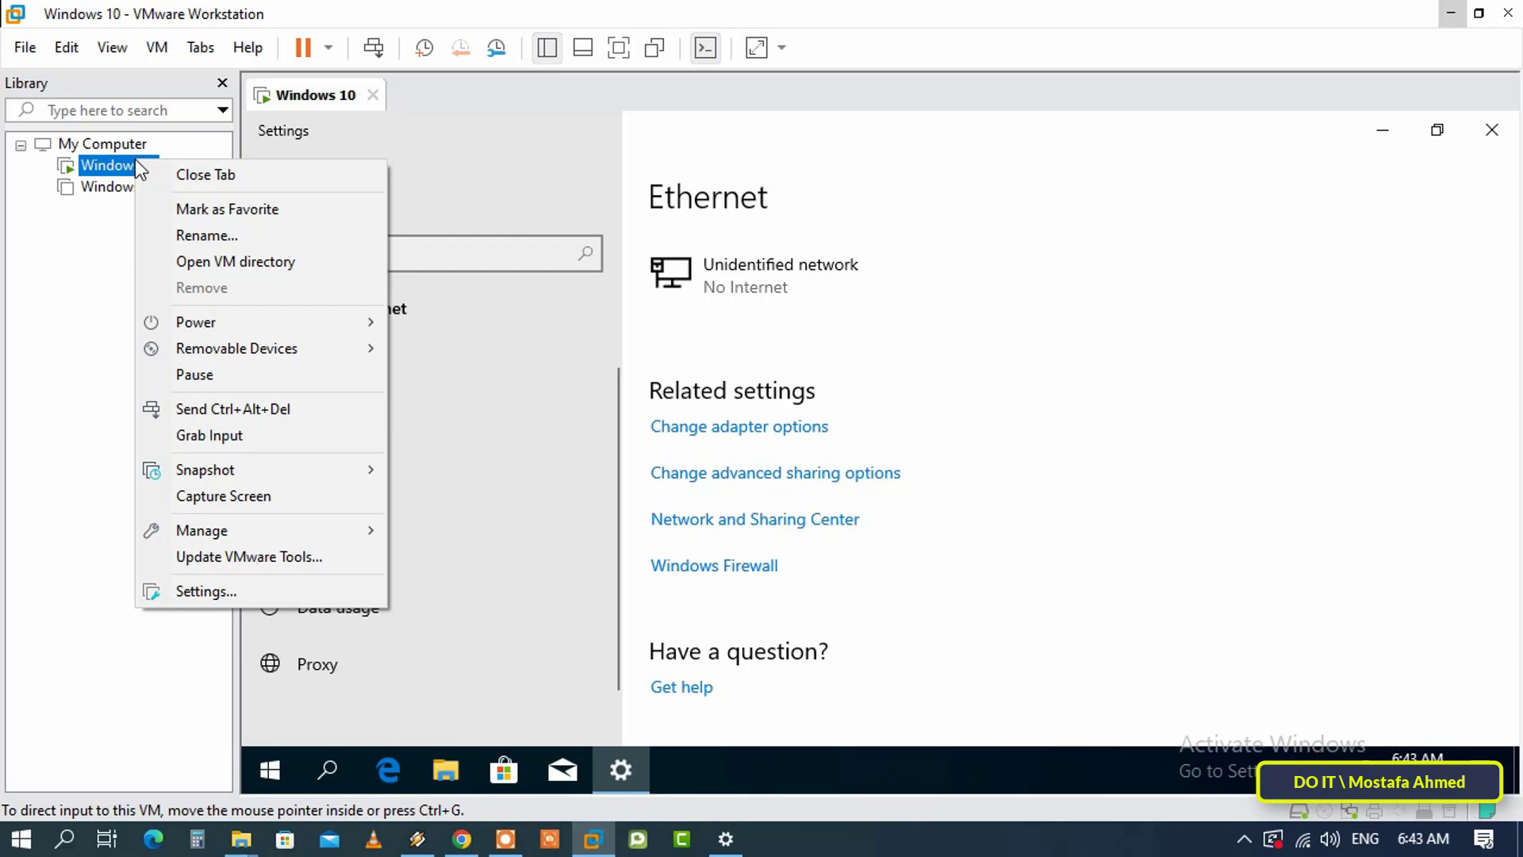
pyautogui.moveTo(292, 600)
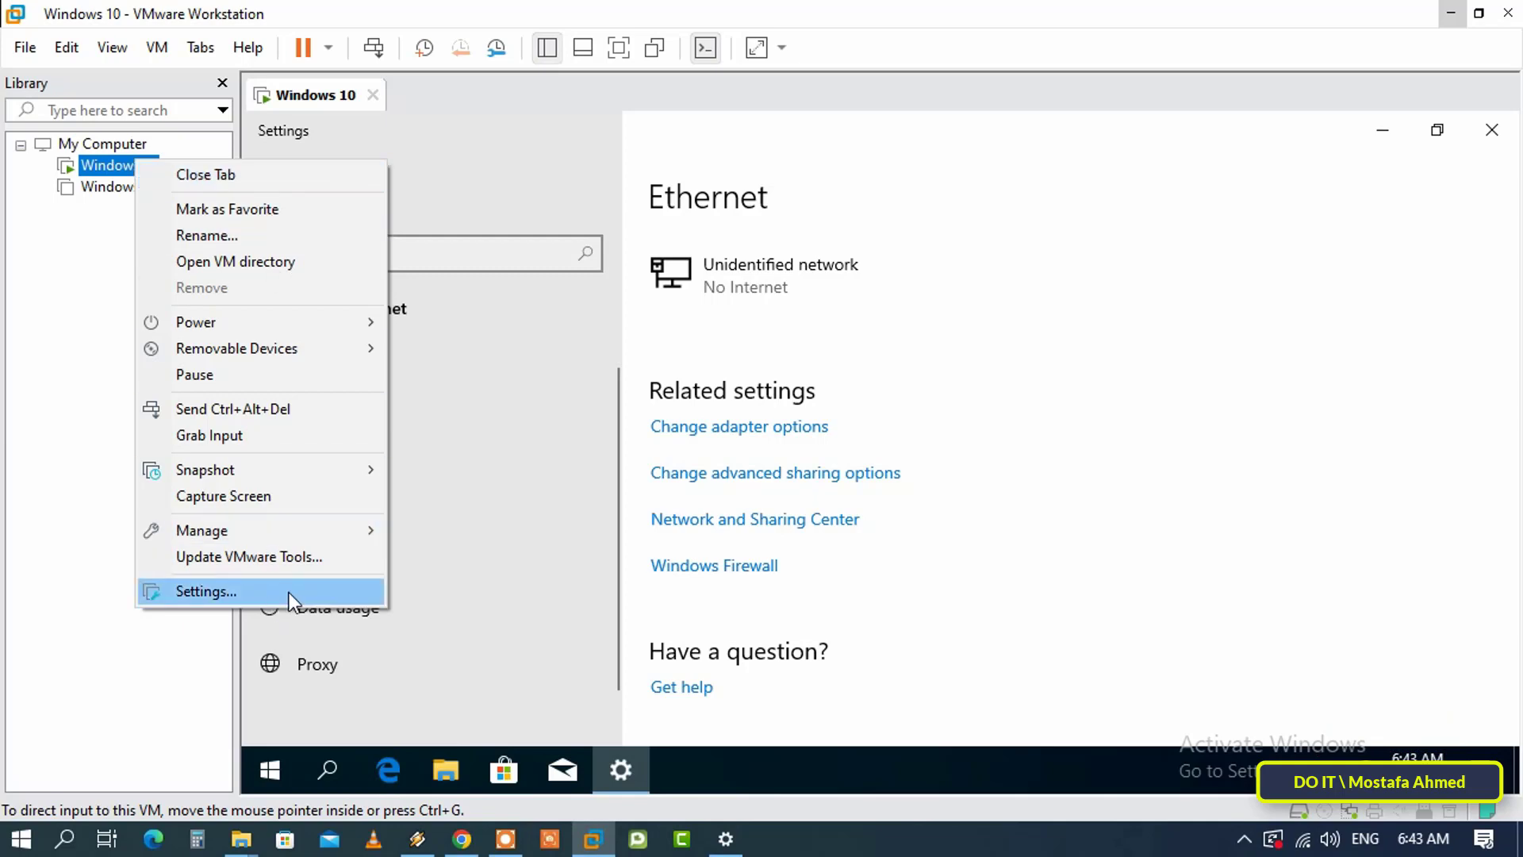
pyautogui.click(205, 590)
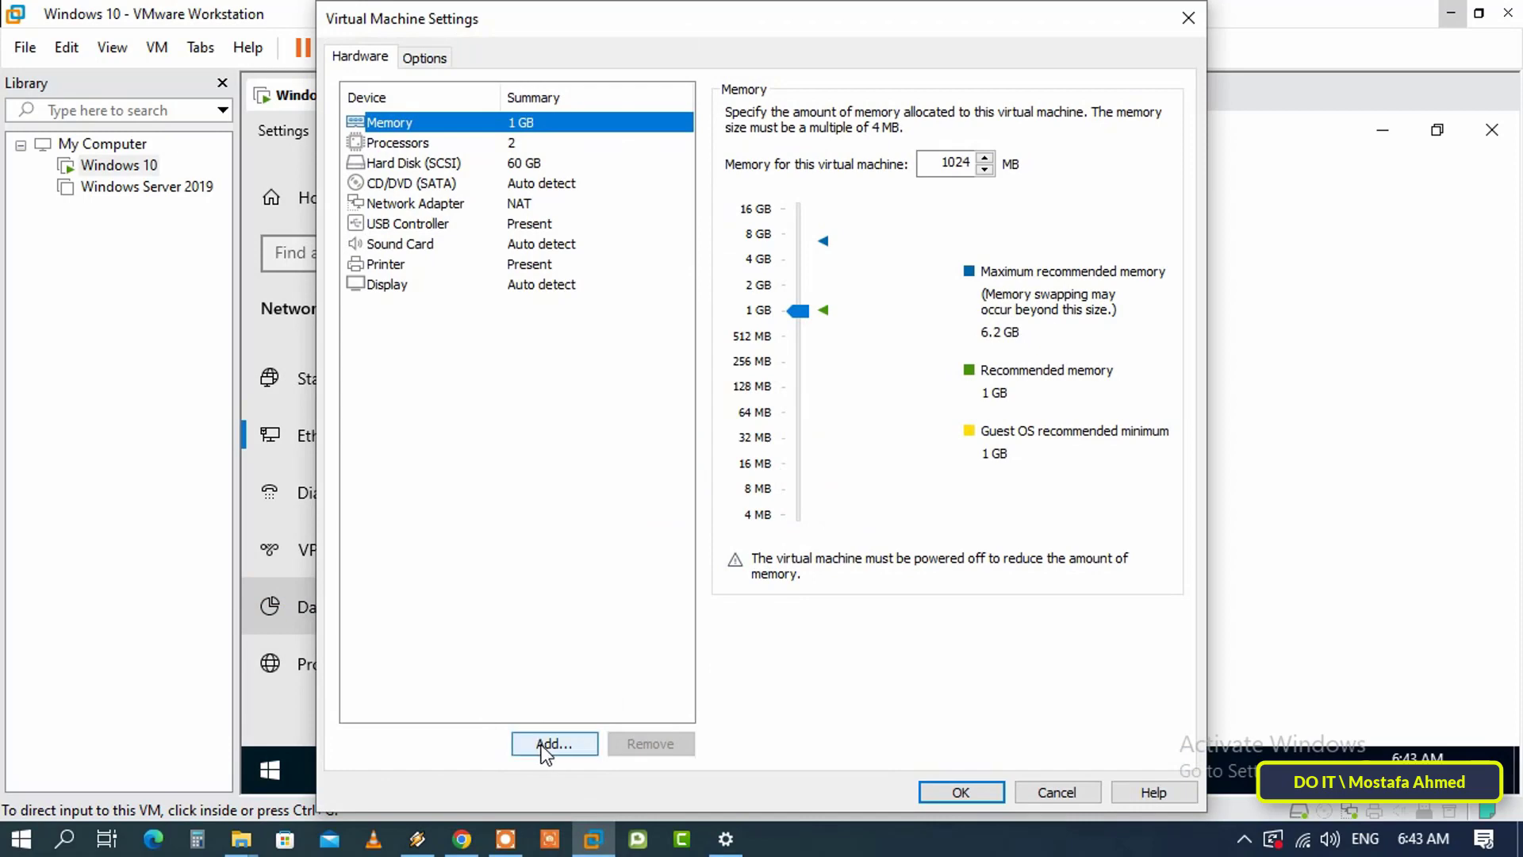
pyautogui.click(553, 743)
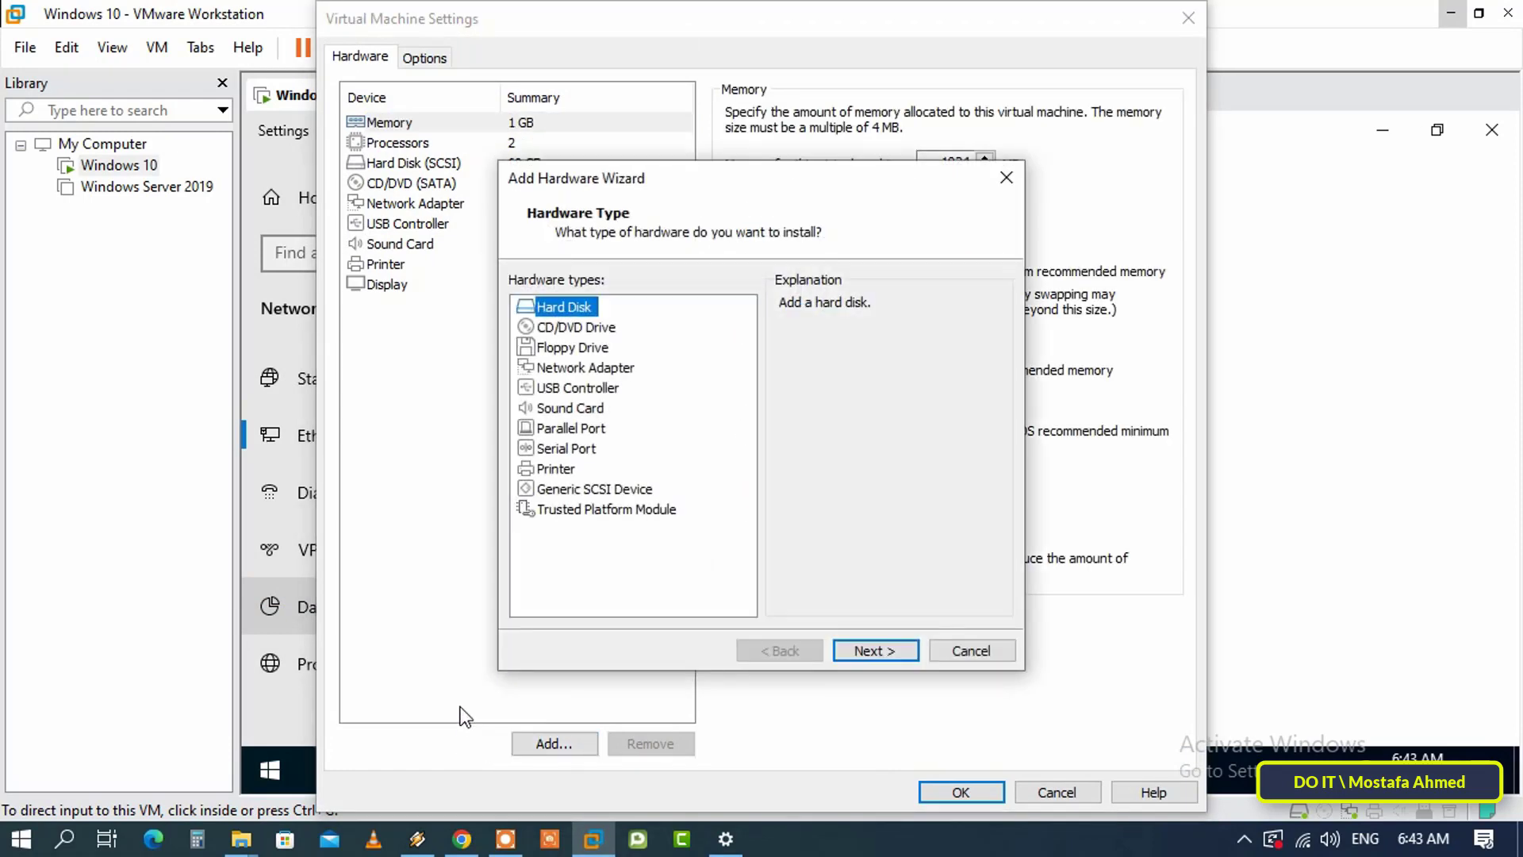
pyautogui.click(586, 366)
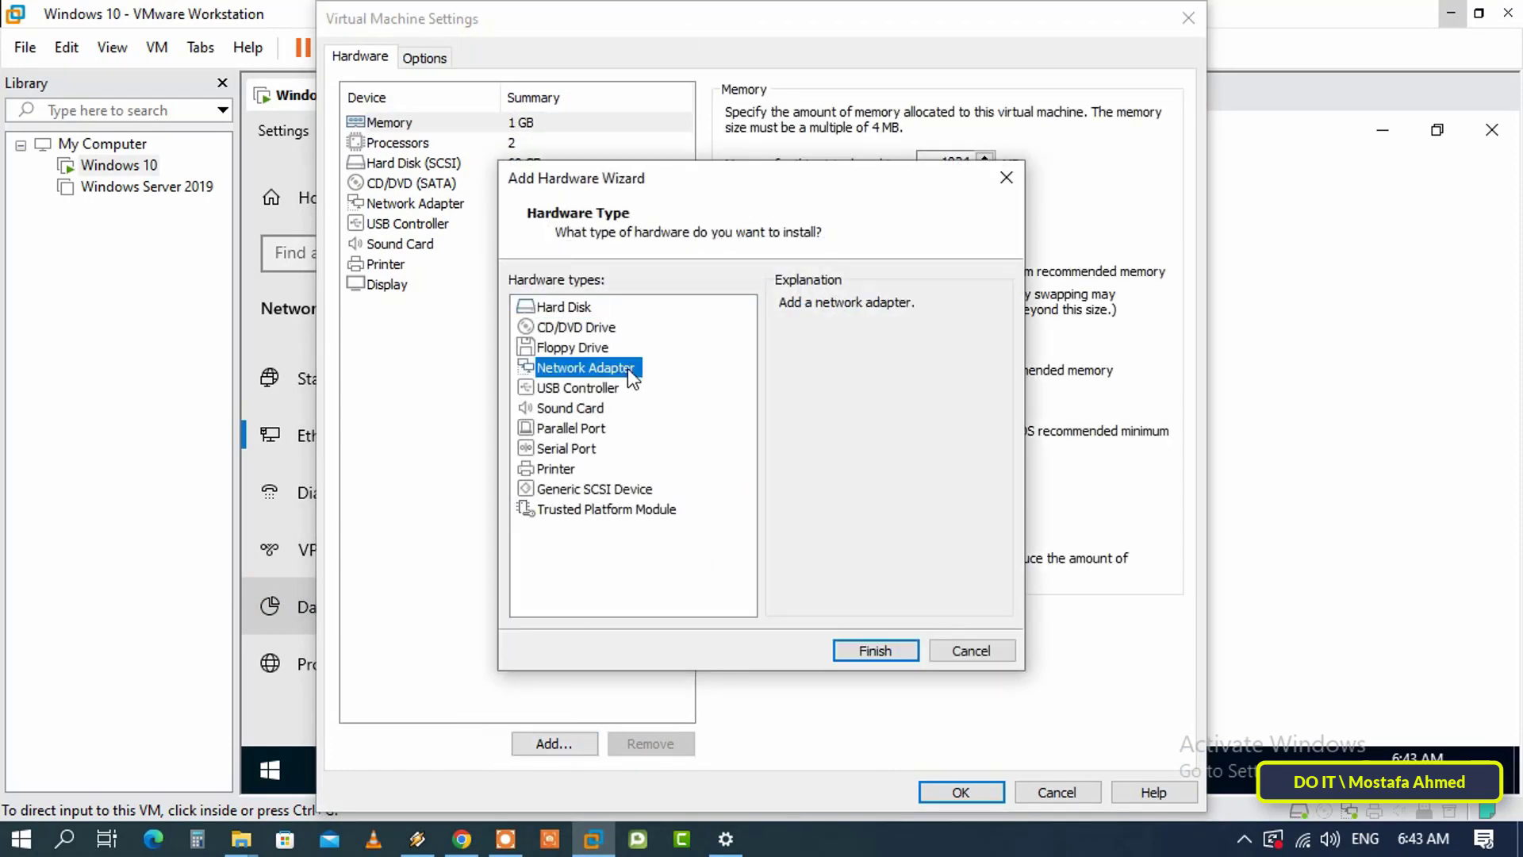
pyautogui.moveTo(771, 552)
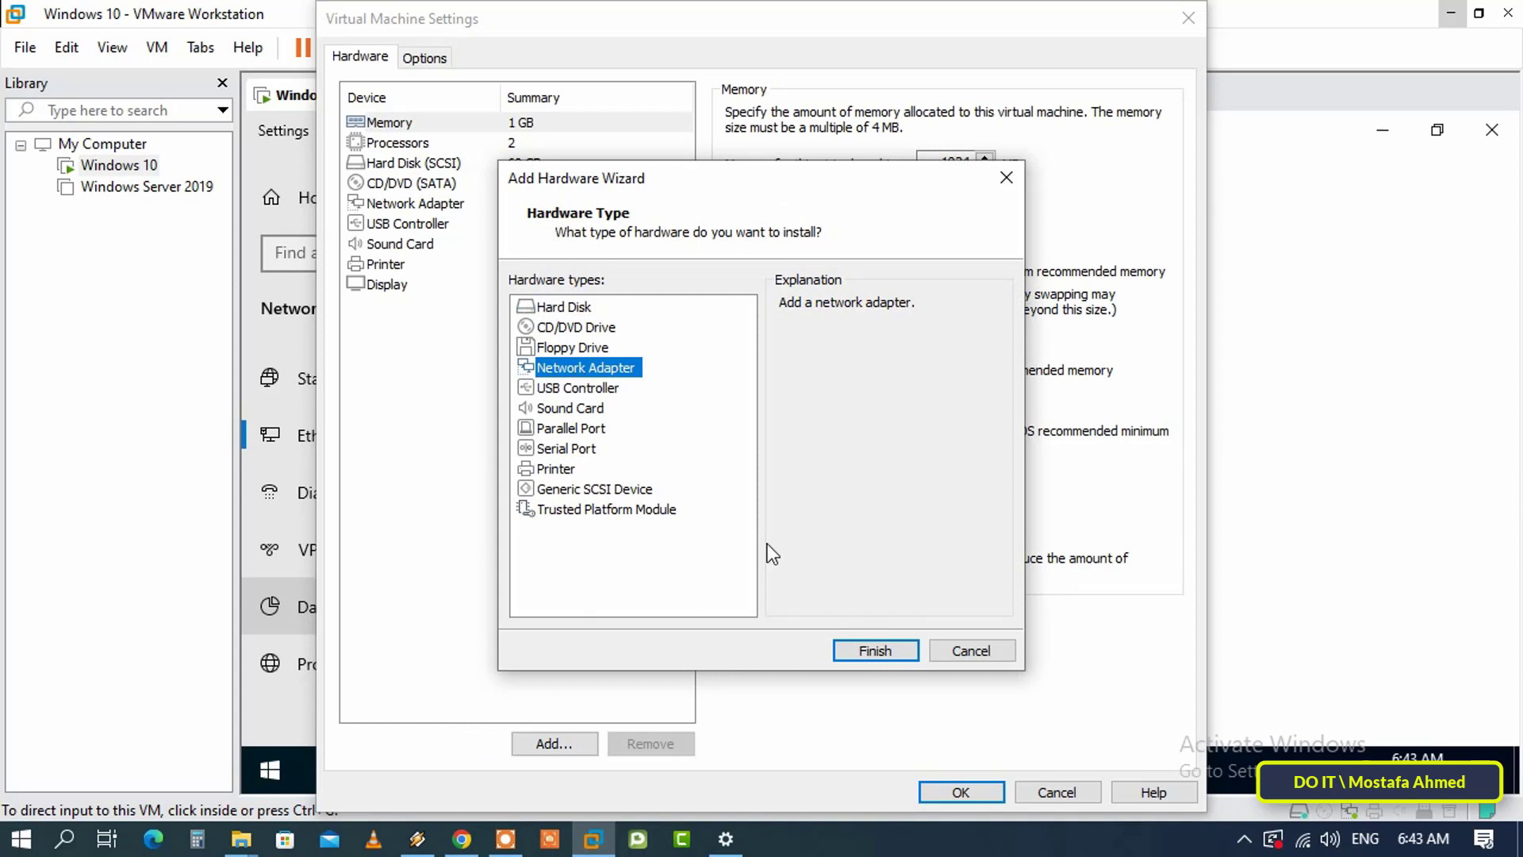
pyautogui.click(873, 651)
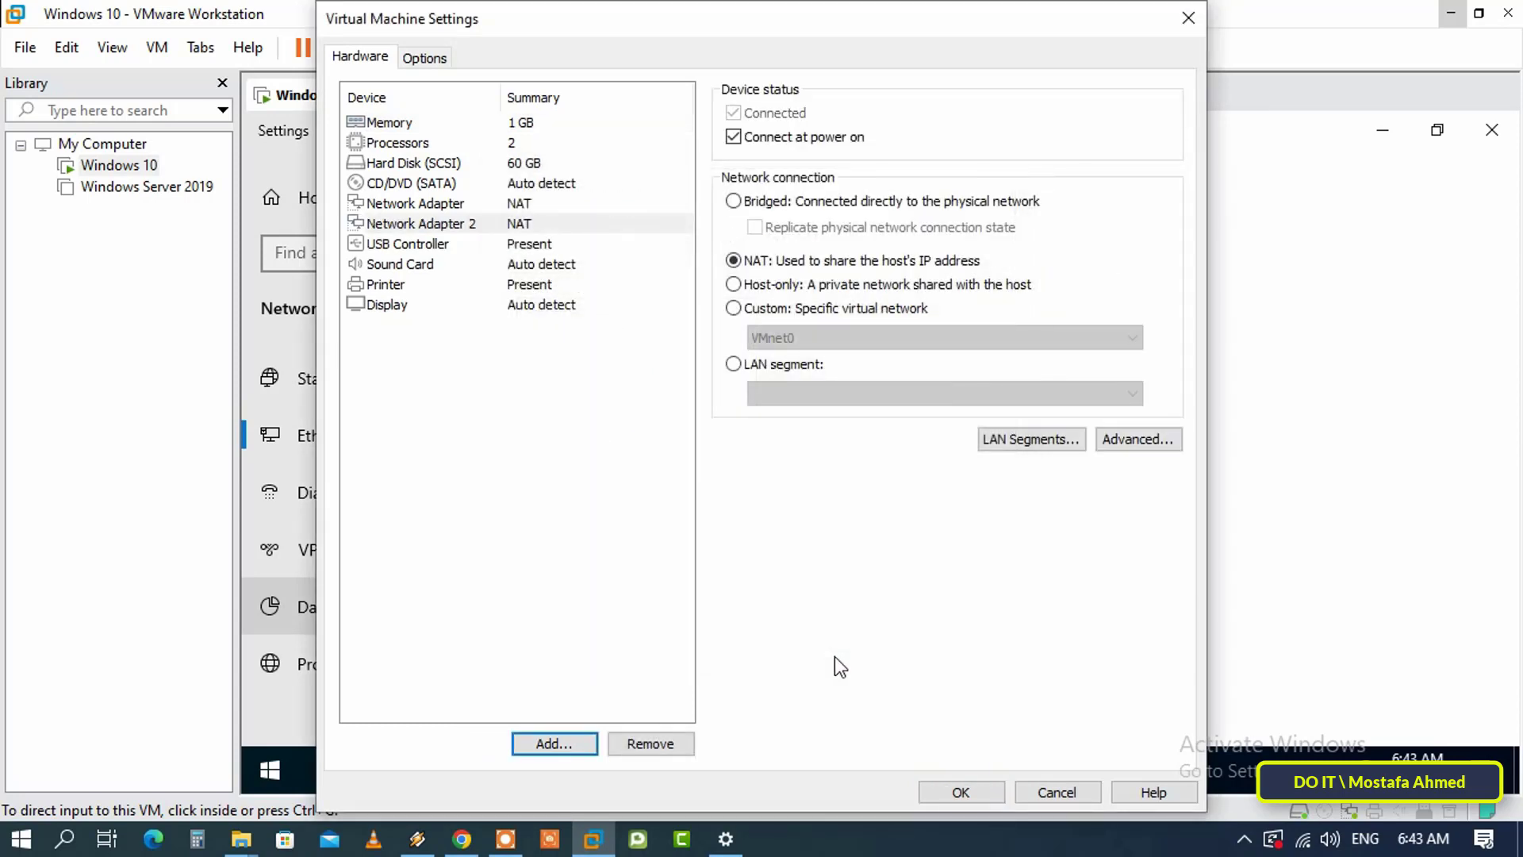
pyautogui.moveTo(465, 234)
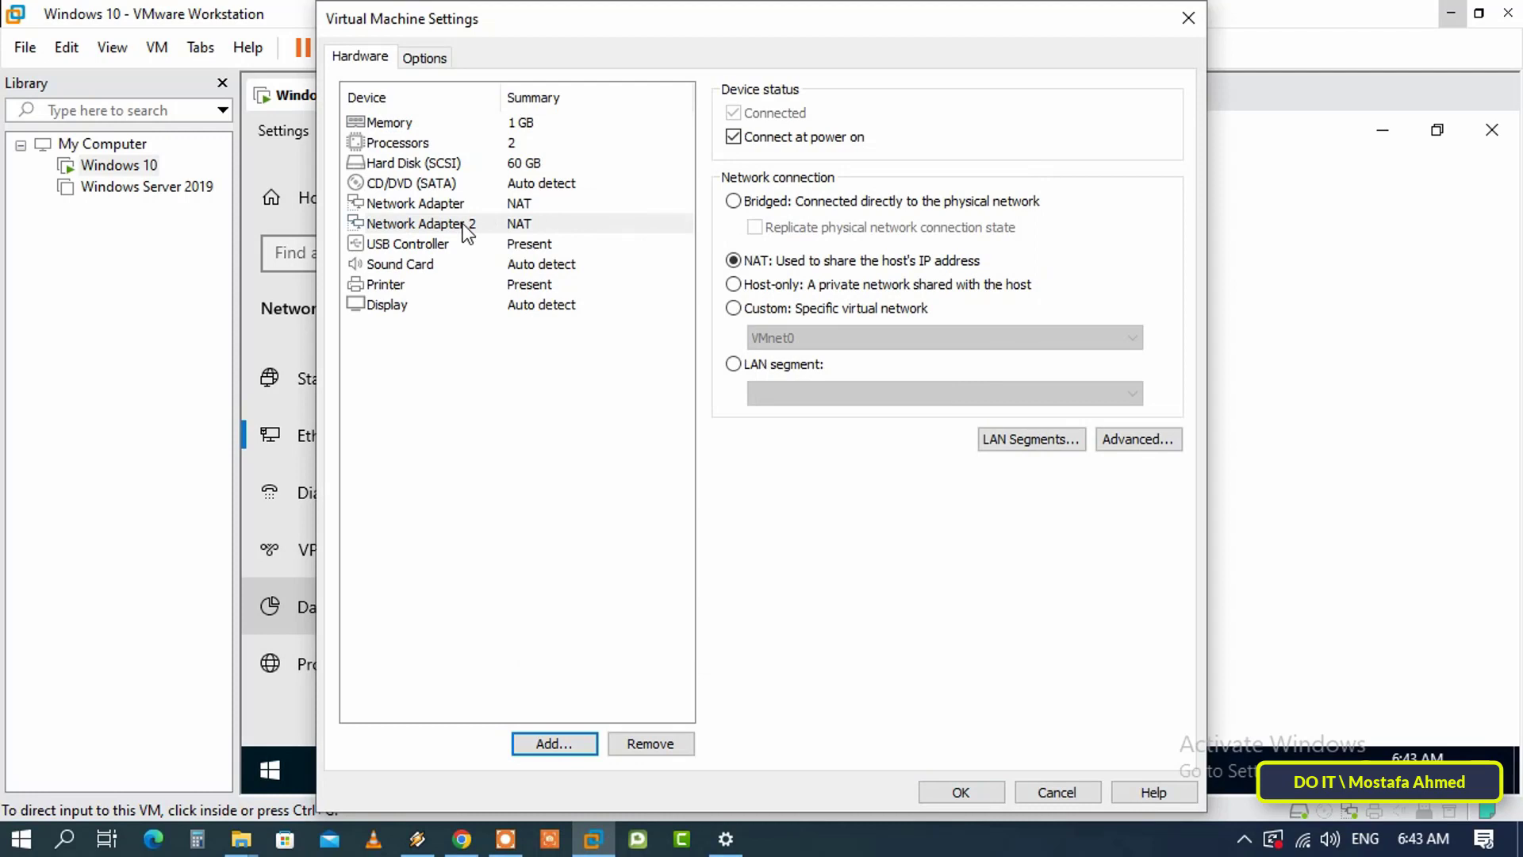
# Leave Network Adapter 2 on NAT and save the VM hardware changes, dismissing the Removable Devices hint
pyautogui.click(420, 224)
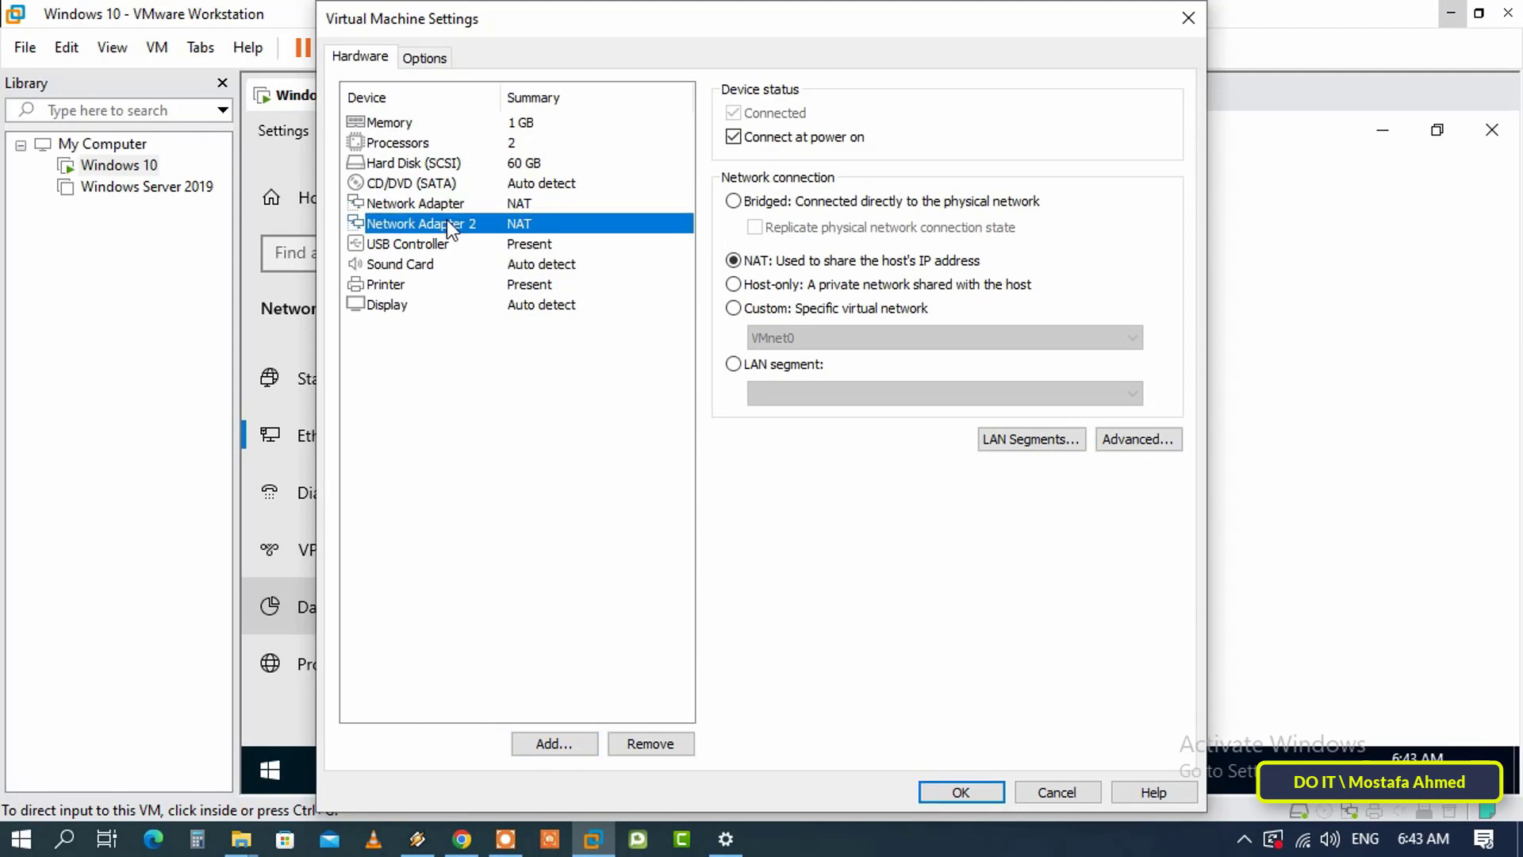
pyautogui.click(958, 791)
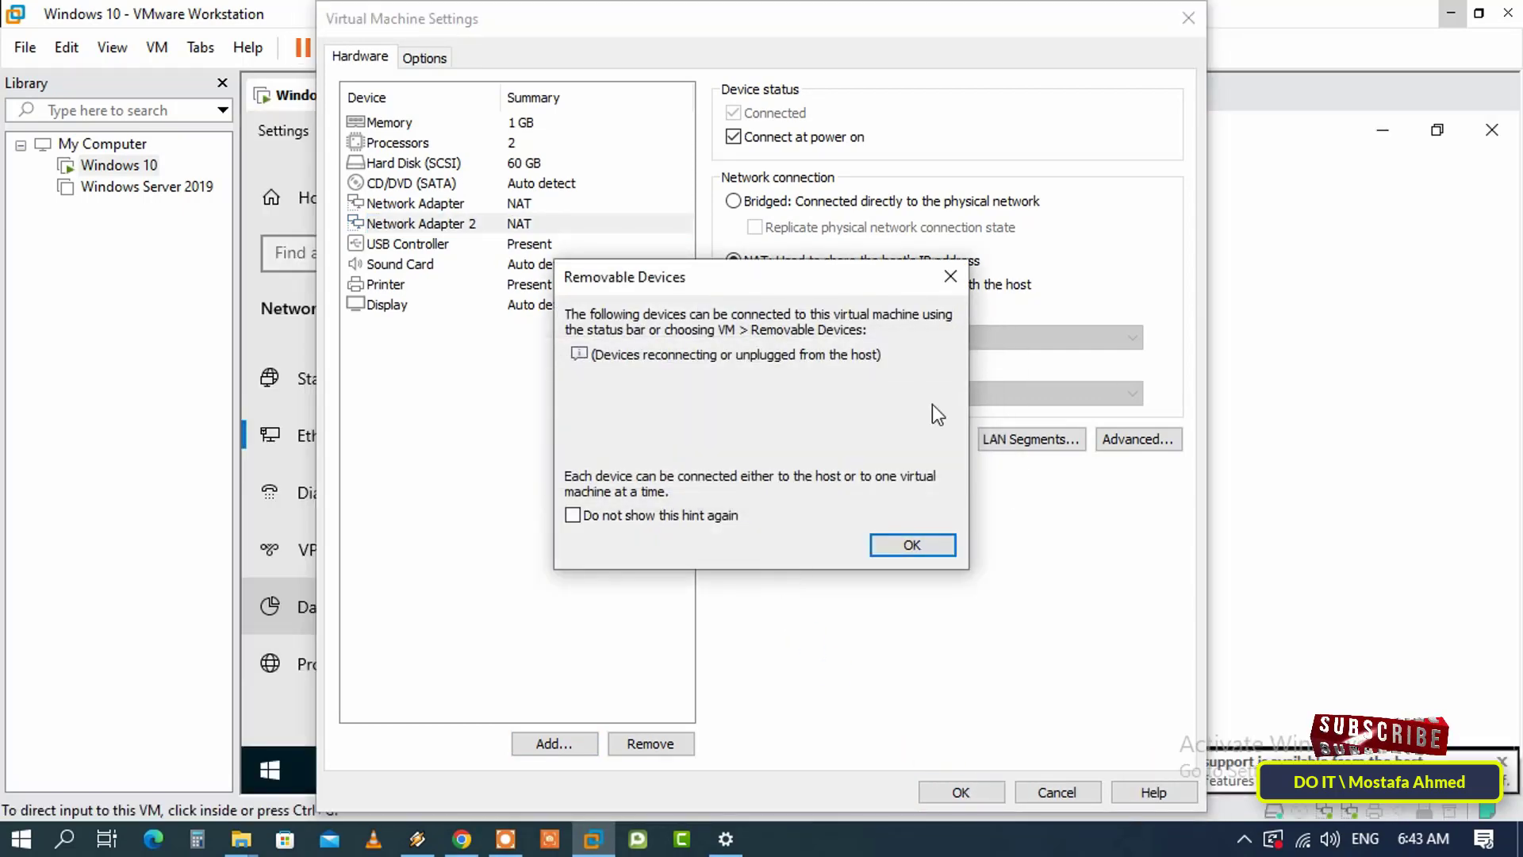
pyautogui.click(911, 544)
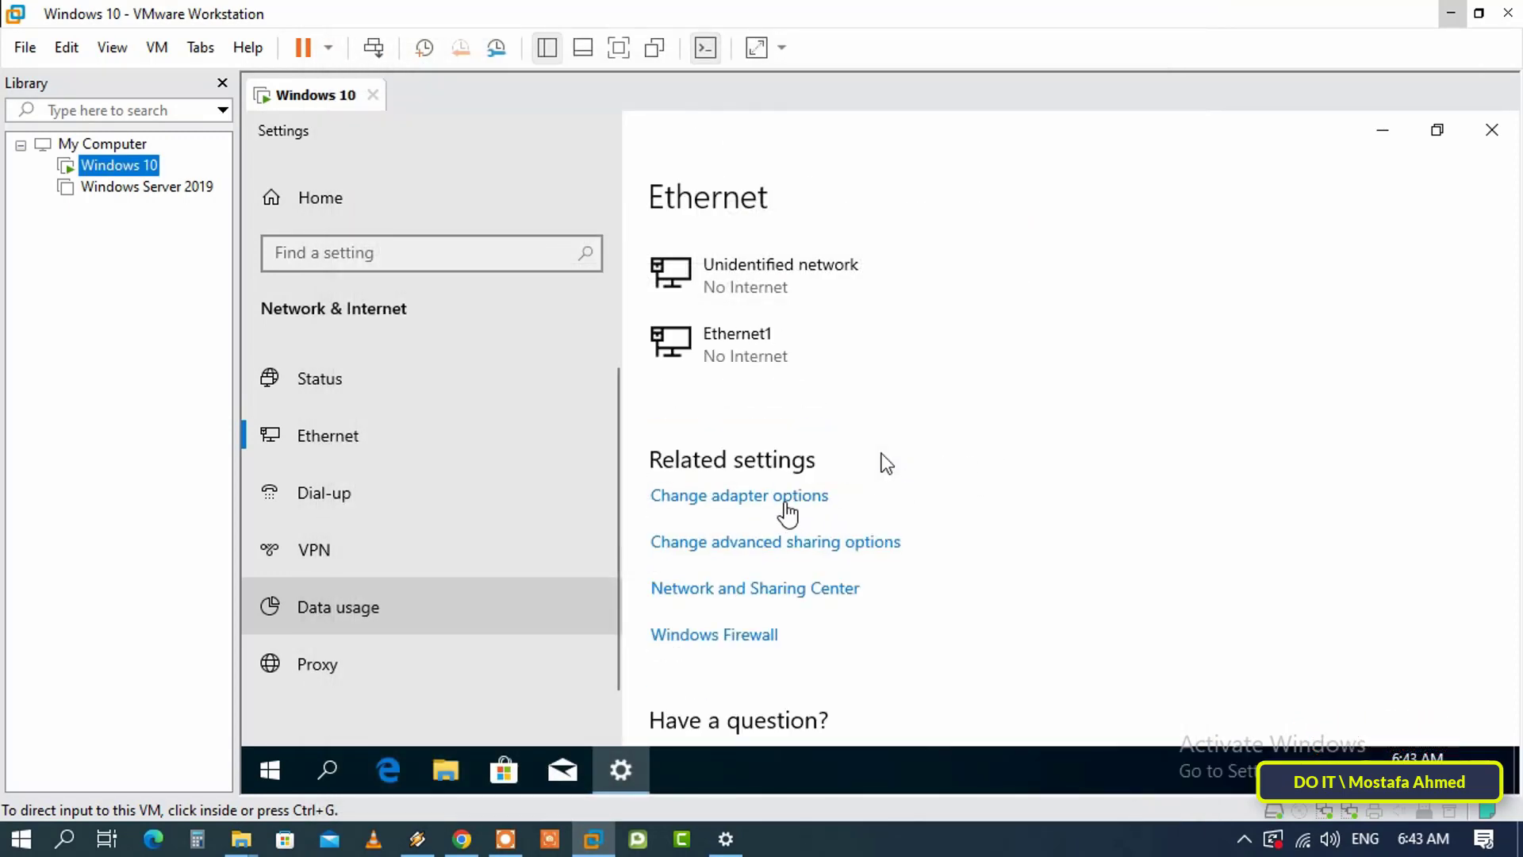
# Reopen the guest's Network Connections, now listing Ethernet0 and Ethernet1
pyautogui.click(738, 495)
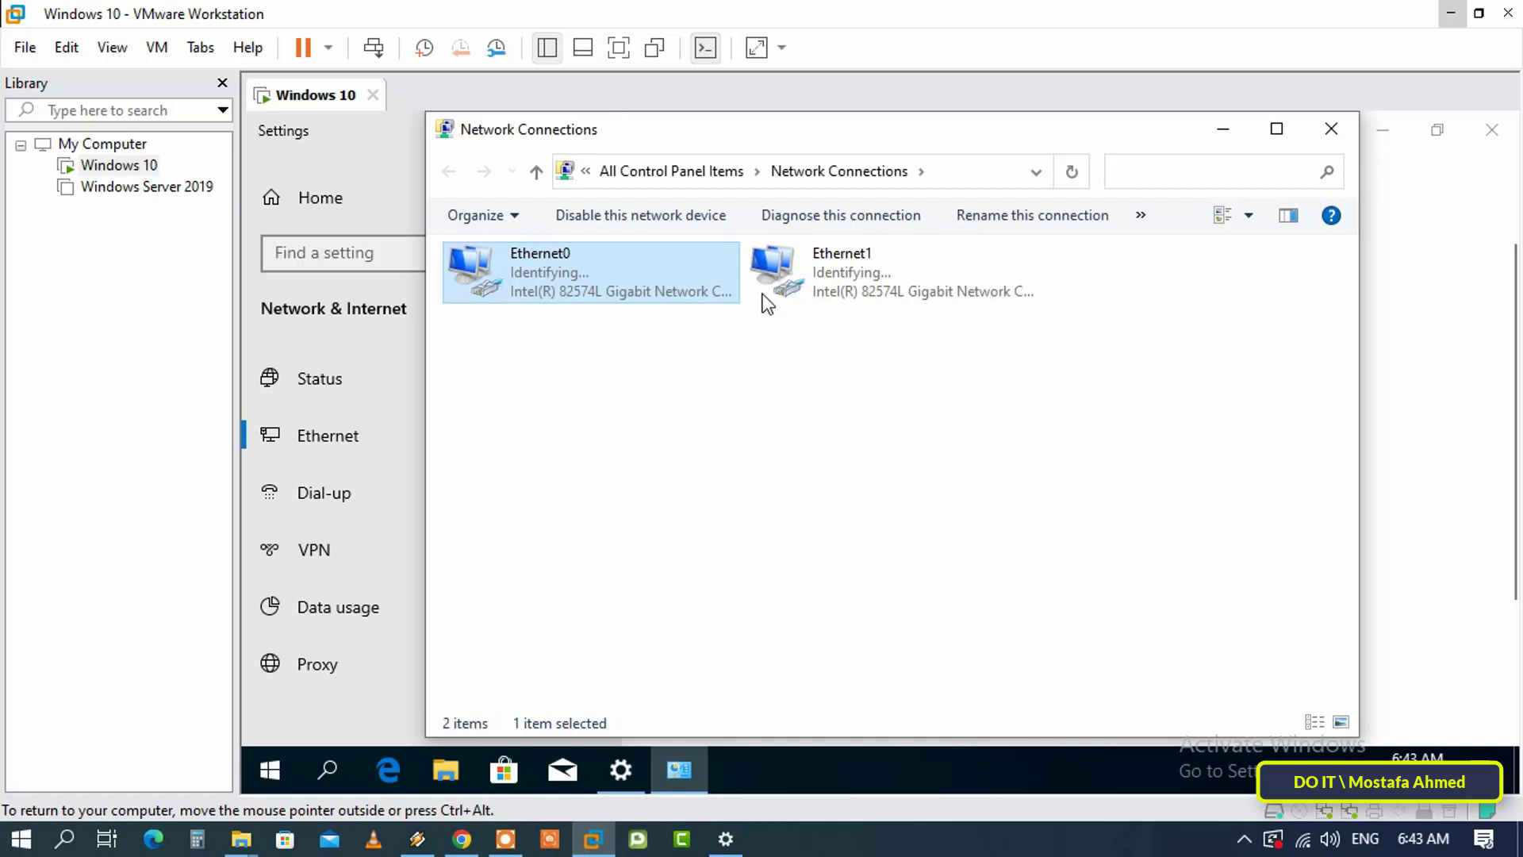
pyautogui.click(890, 272)
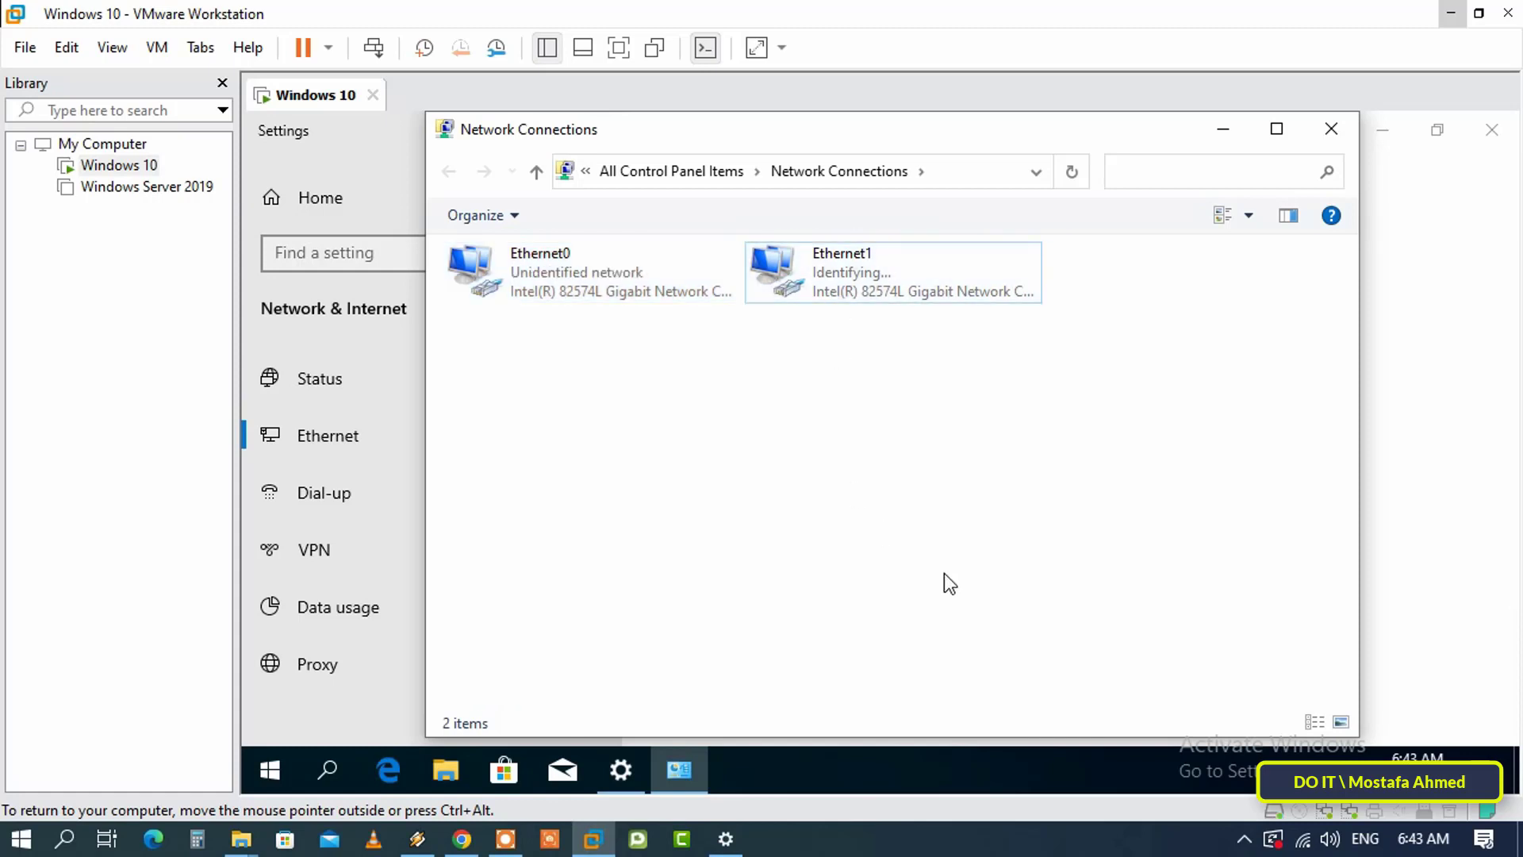